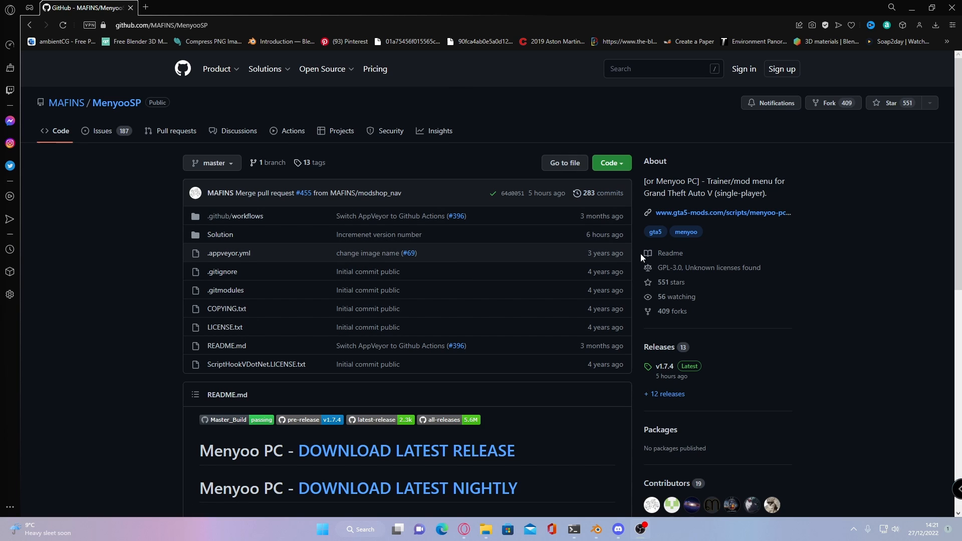
{"action": "mouse_move", "coordinate": [588, 228]}
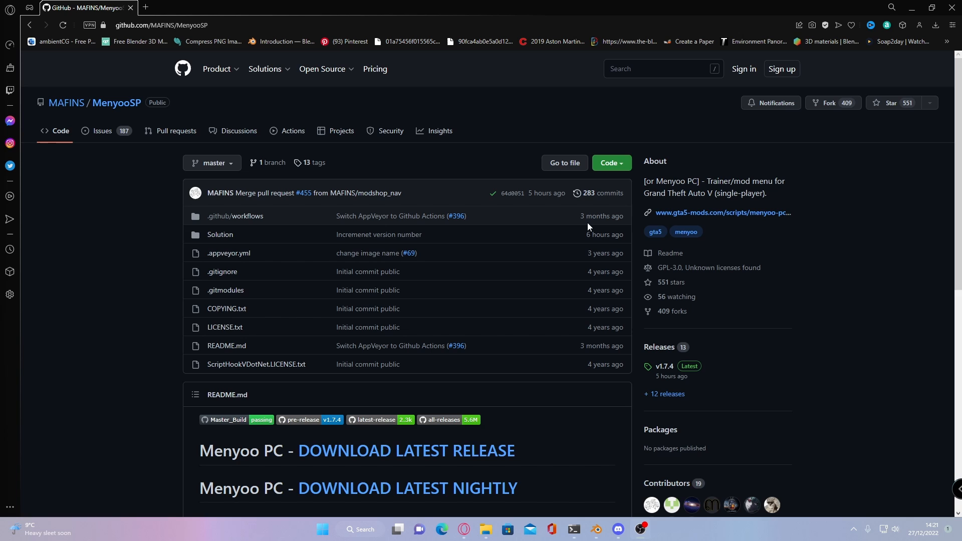
Step: Scroll down to reach the downloaded MenyooSP zip before viewing it in WinRAR
{"action": "scroll", "scroll_direction": "down", "scroll_amount": 3}
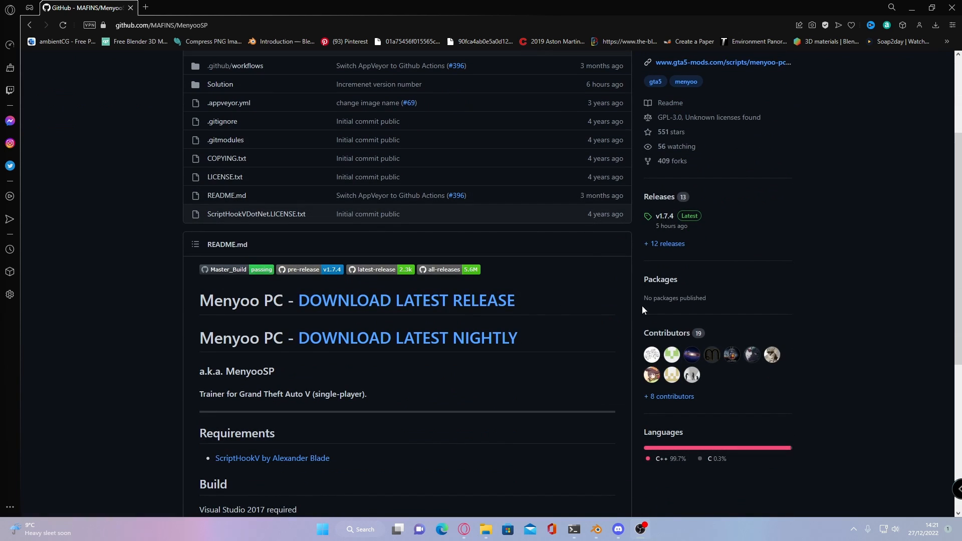
{"action": "mouse_move", "coordinate": [178, 271]}
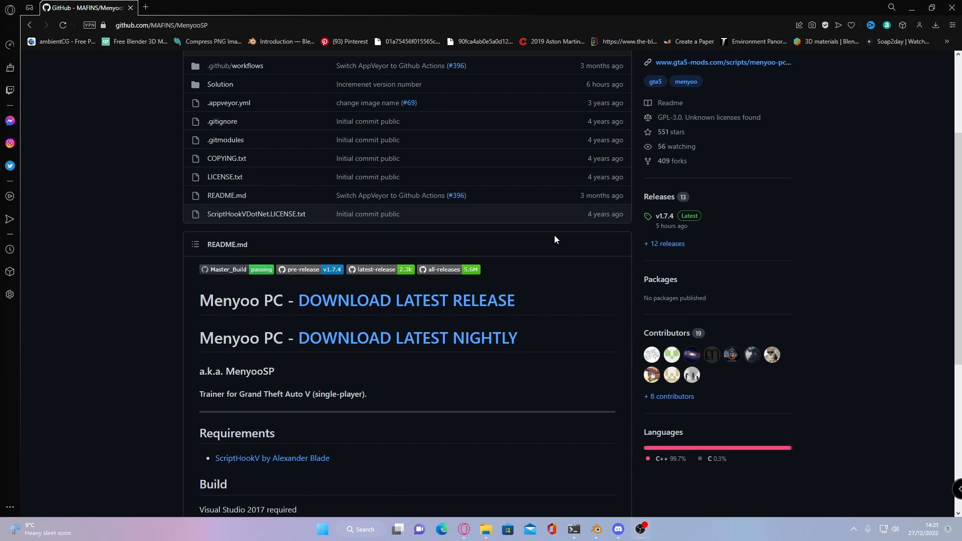
{"action": "mouse_move", "coordinate": [640, 272]}
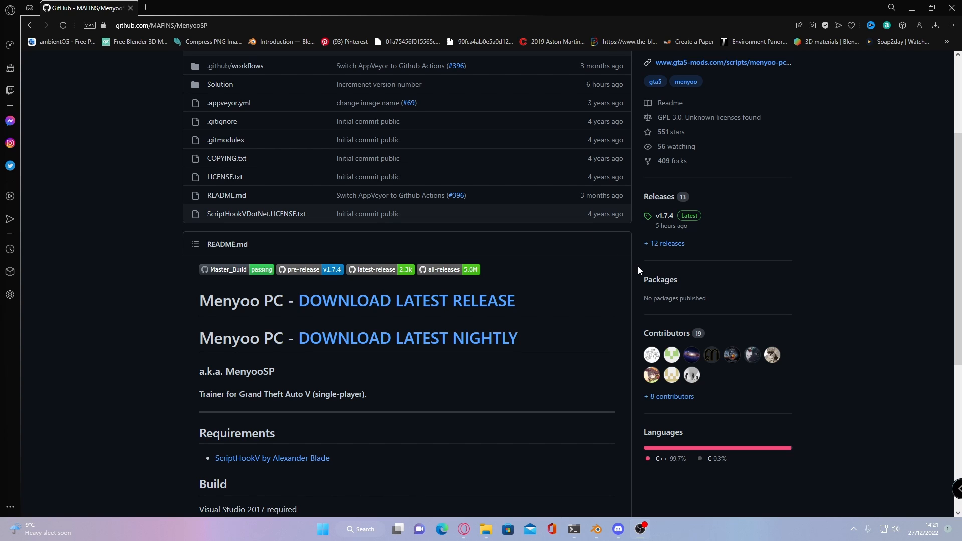
{"action": "mouse_move", "coordinate": [405, 300]}
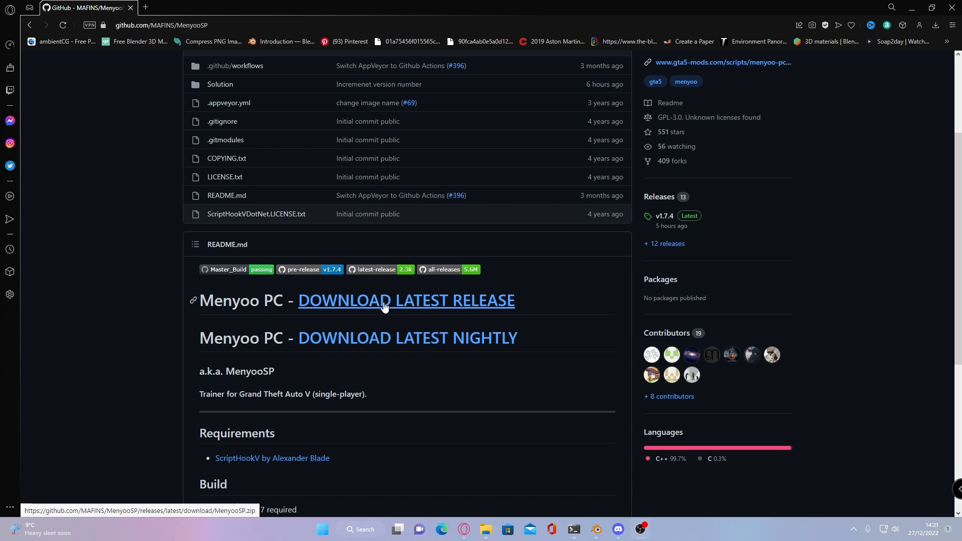
{"action": "mouse_move", "coordinate": [442, 306]}
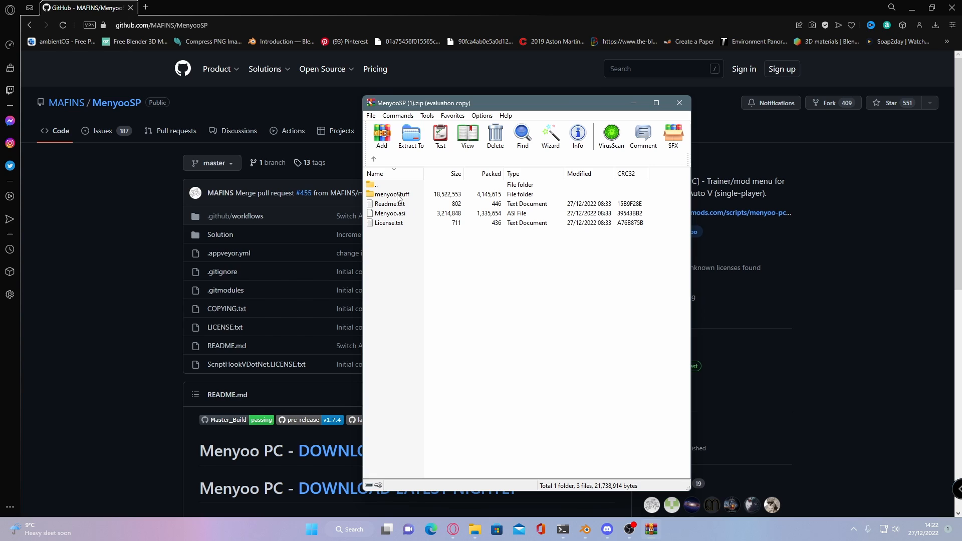
{"action": "mouse_move", "coordinate": [474, 351]}
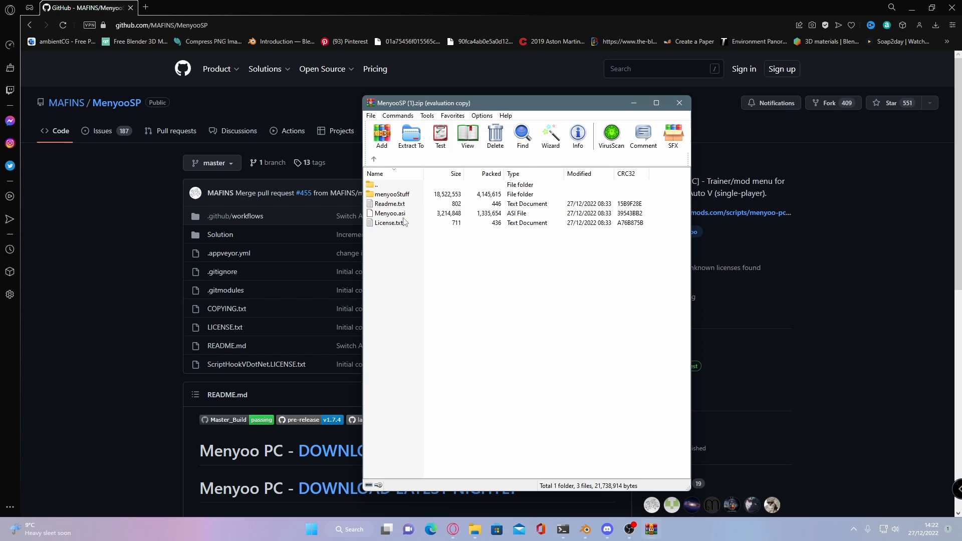
{"action": "mouse_move", "coordinate": [856, 5]}
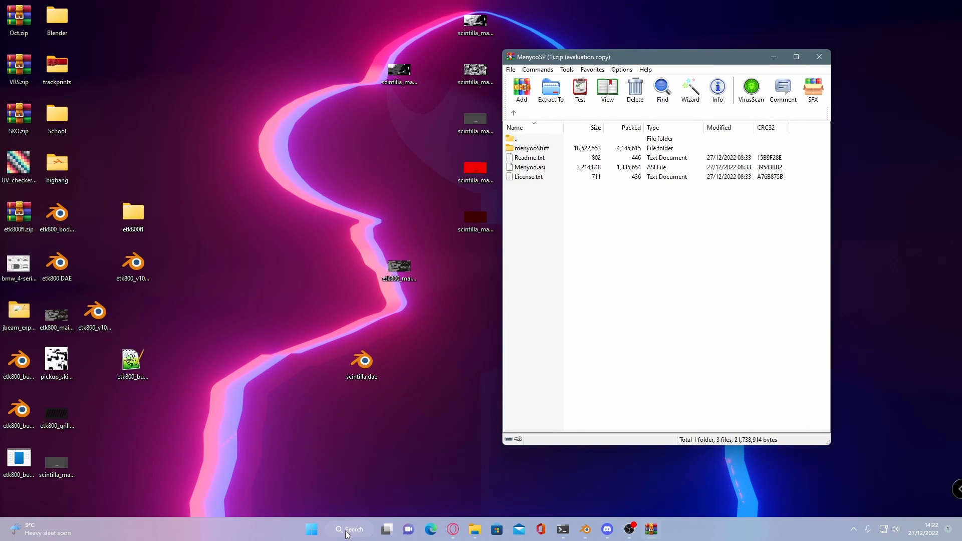
Step: Locate FiveM via Start search and reach its install folder under AppData\Local
{"action": "left_click", "coordinate": [348, 529]}
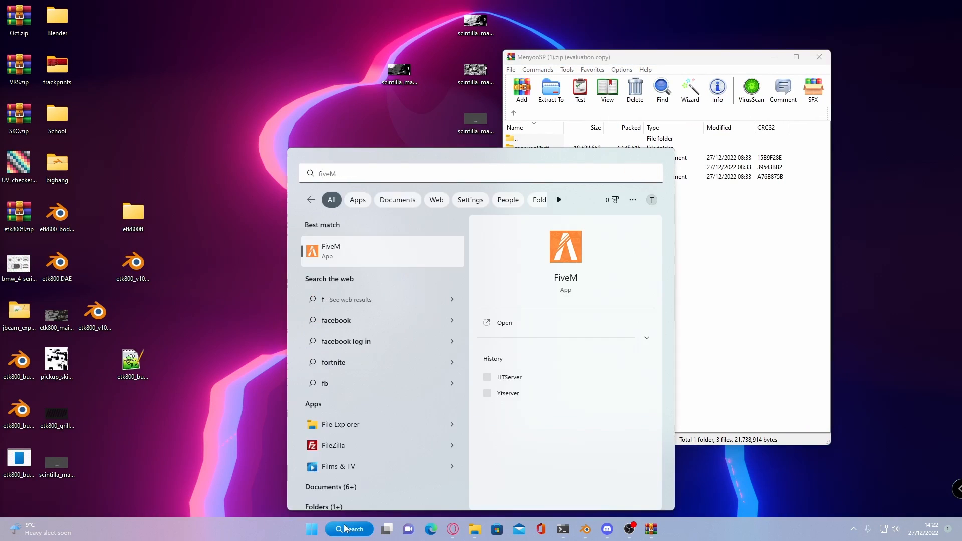
{"action": "right_click", "coordinate": [329, 251]}
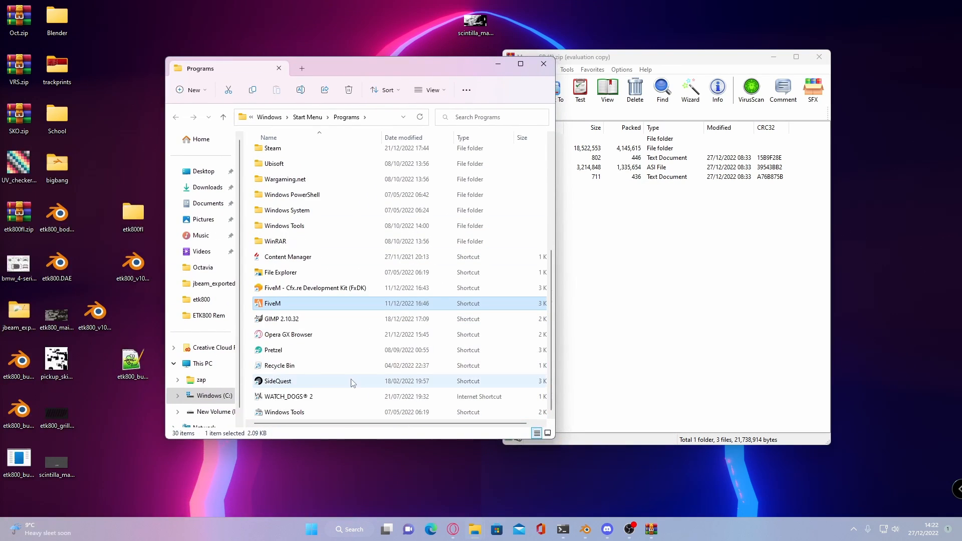
{"action": "right_click", "coordinate": [272, 303]}
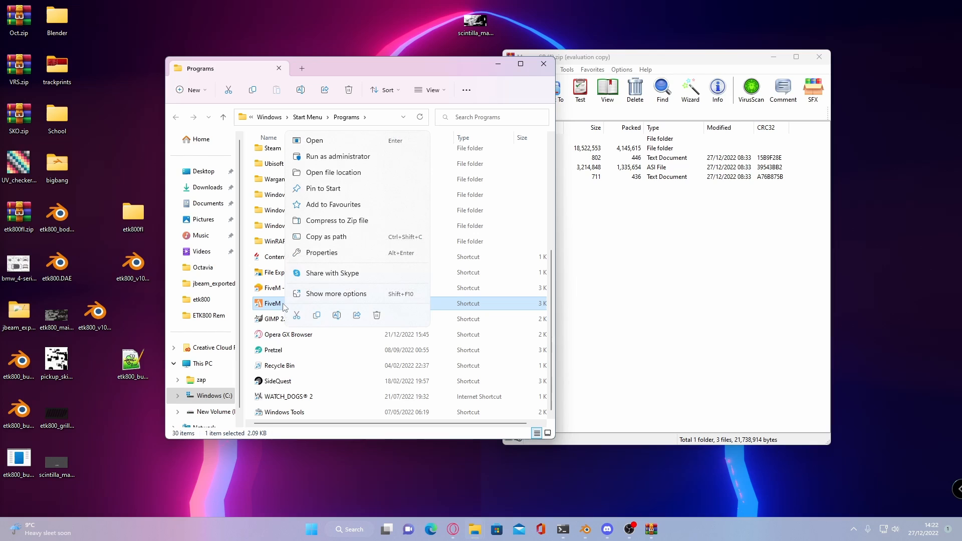
{"action": "left_click", "coordinate": [335, 172]}
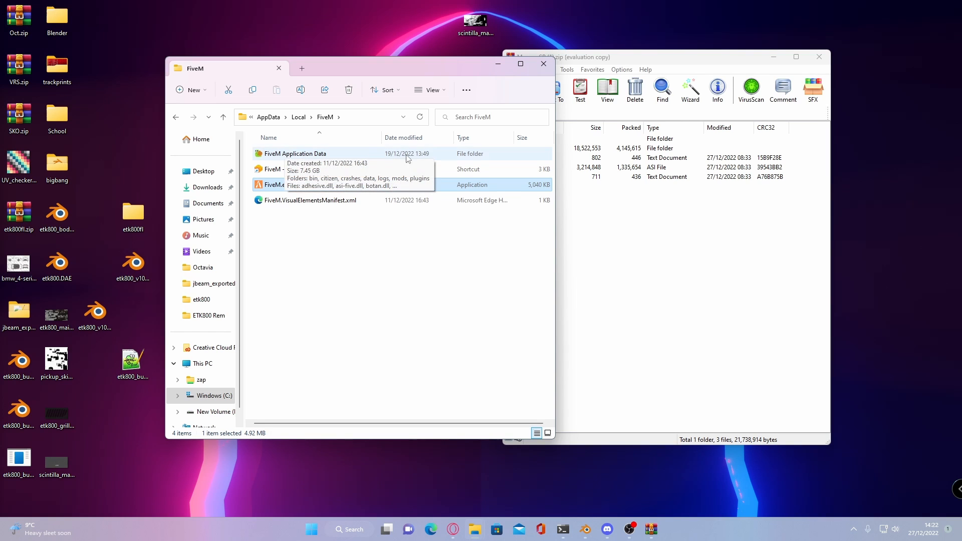
Step: Navigate into FiveM Application Data\data\cache\subprocess
{"action": "double_click", "coordinate": [295, 153]}
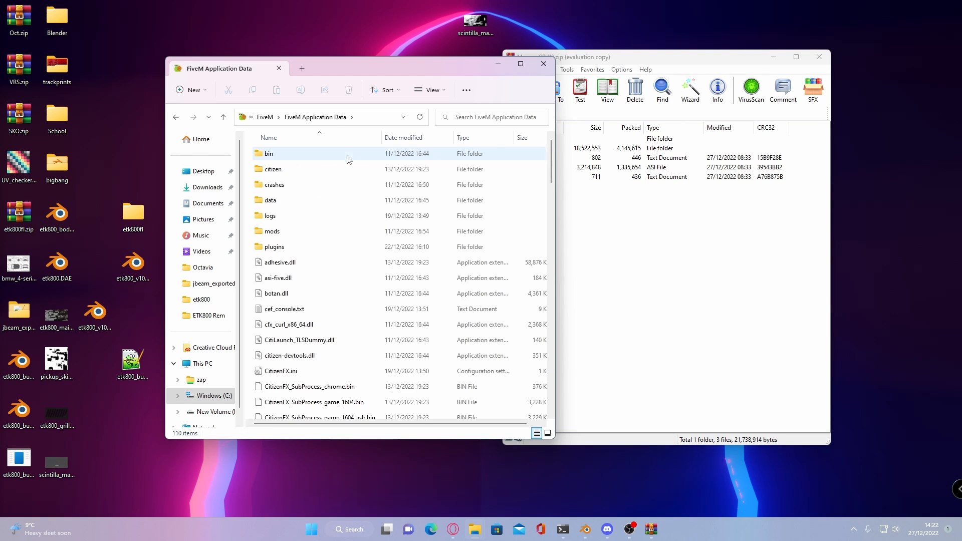
{"action": "left_click", "coordinate": [270, 201]}
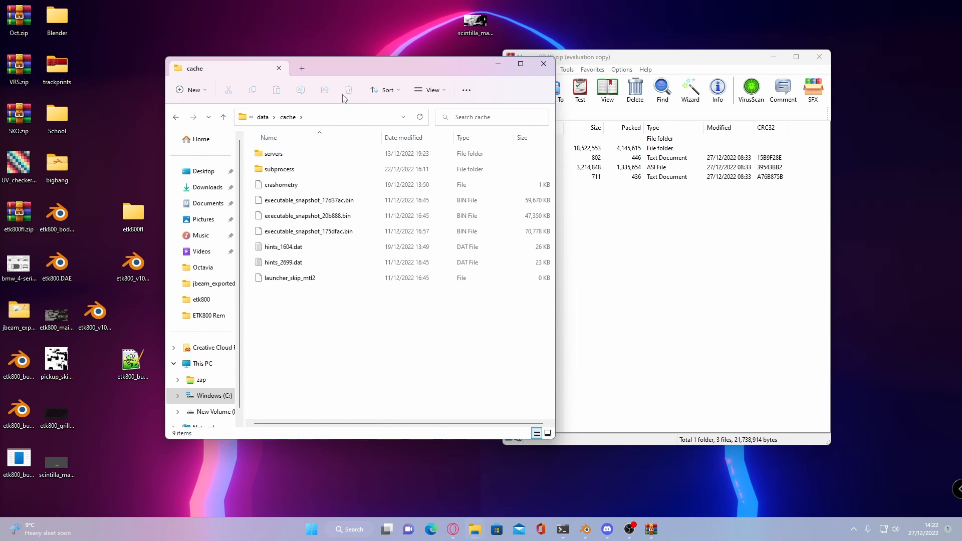
{"action": "double_click", "coordinate": [278, 168]}
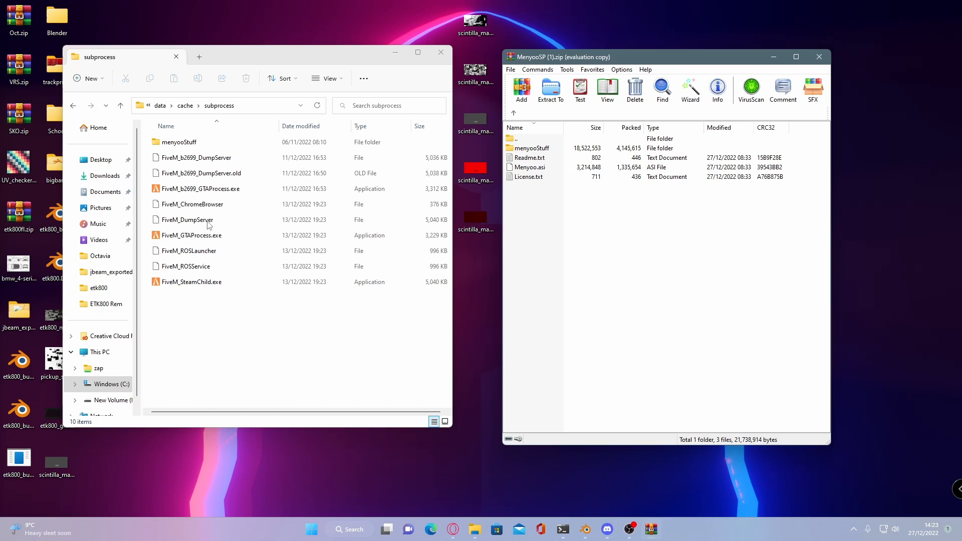
{"action": "mouse_move", "coordinate": [710, 263]}
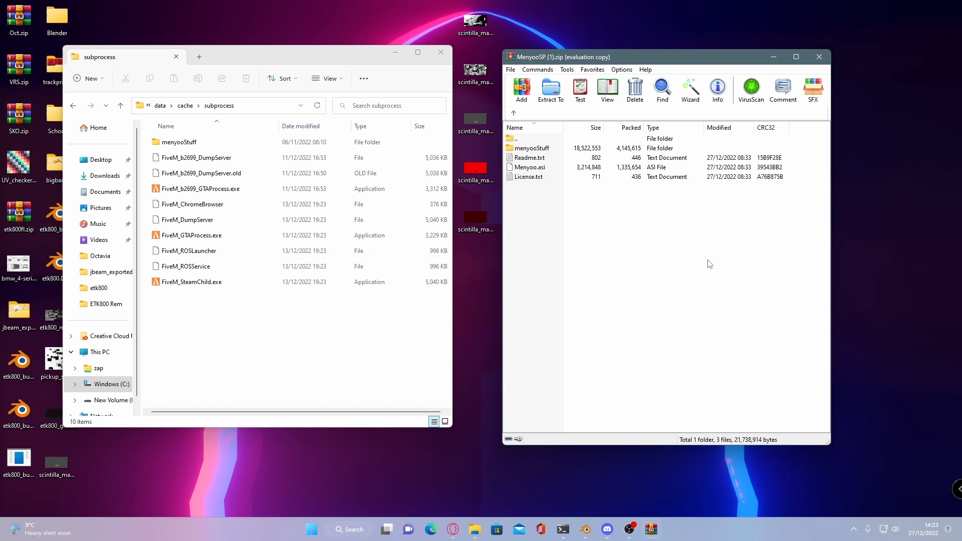
Step: Delete the old menyooStuff folder from subprocess, leaving nine FiveM files
{"action": "left_click", "coordinate": [178, 141]}
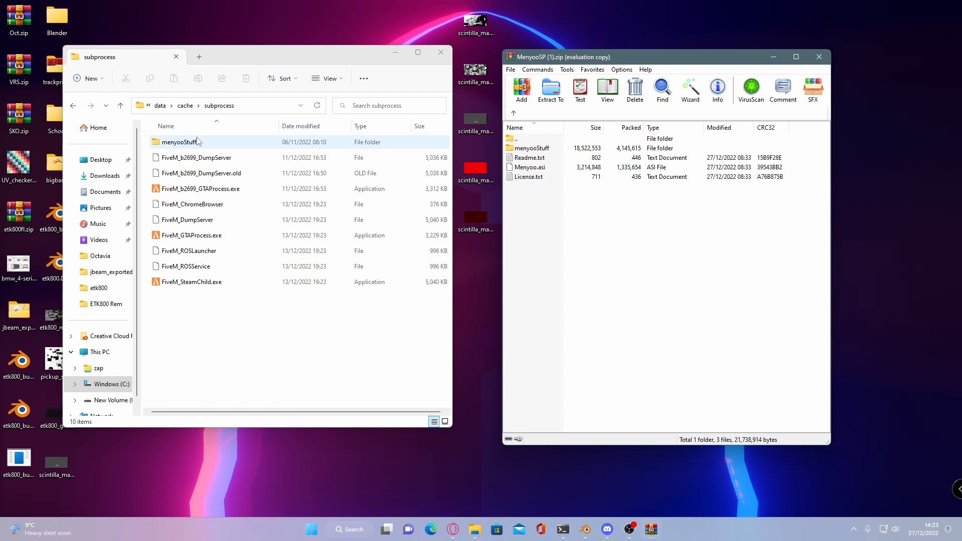
{"action": "left_click", "coordinate": [191, 281]}
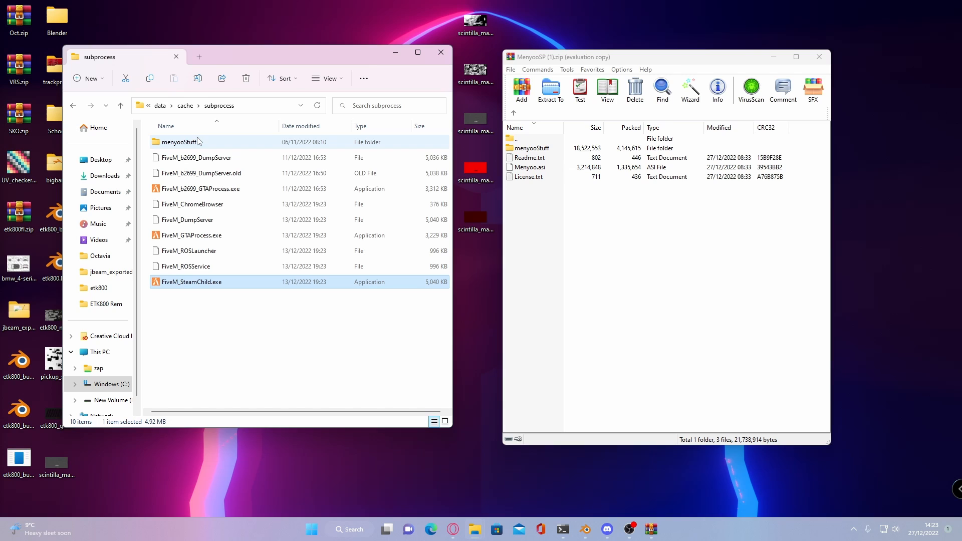
{"action": "left_click", "coordinate": [179, 141]}
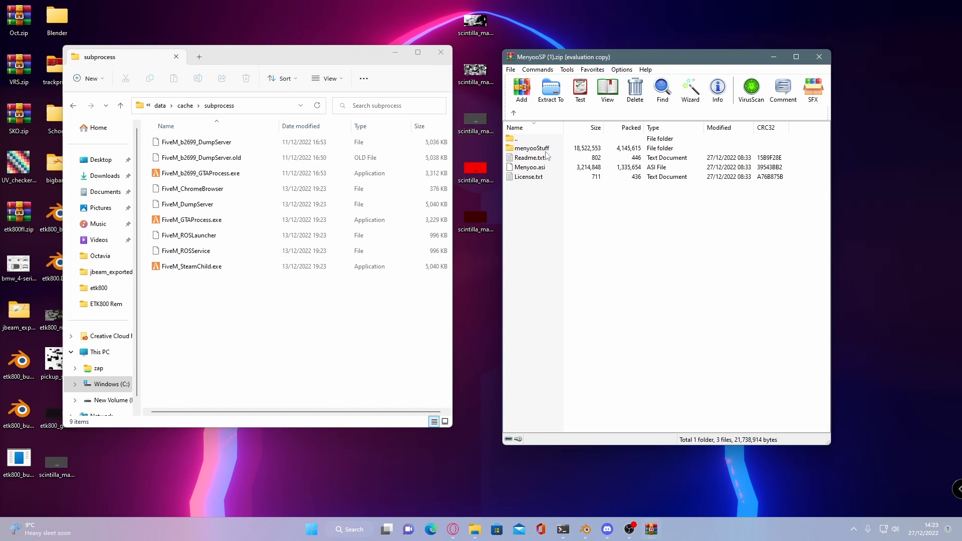
Step: Copy menyooStuff from the archive into subprocess and return to FiveM Application Data
{"action": "left_click", "coordinate": [531, 148]}
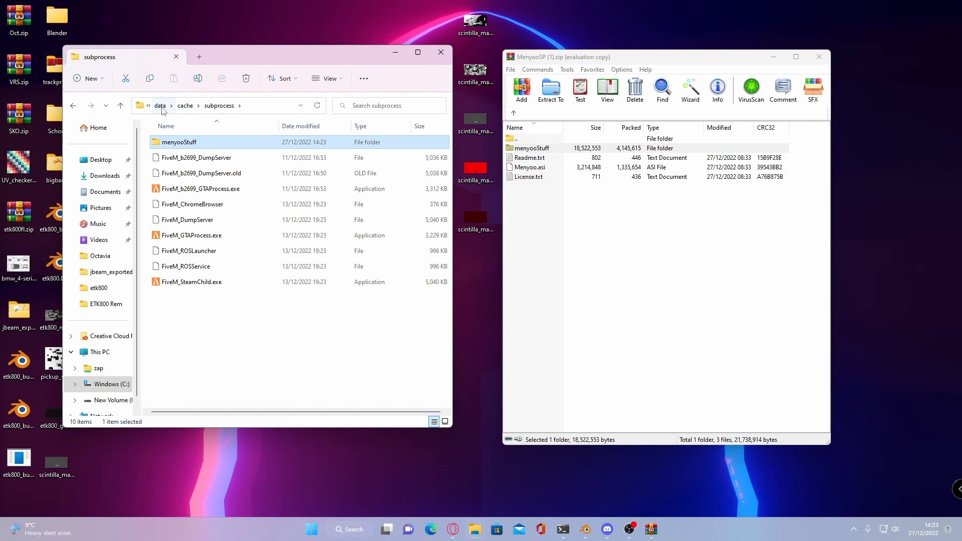
{"action": "left_click", "coordinate": [159, 105]}
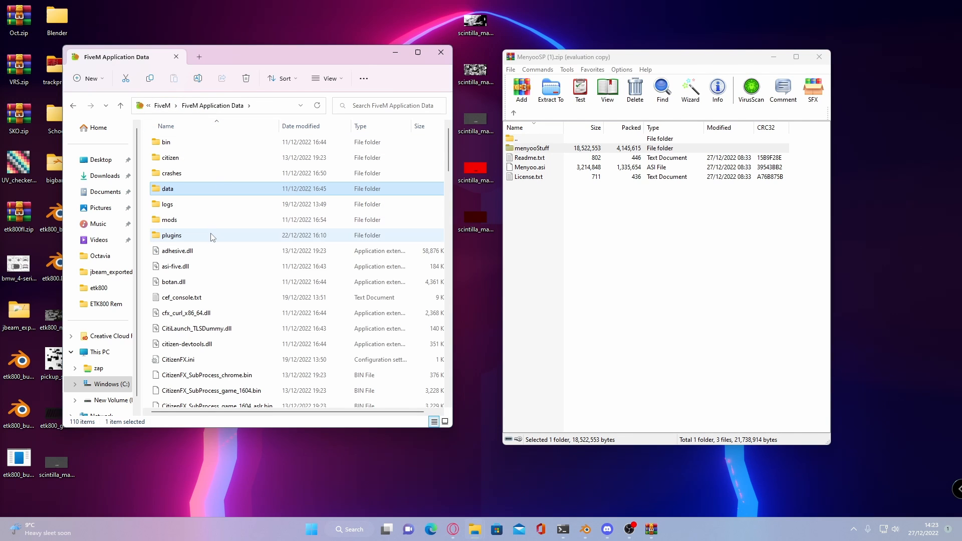
Step: Replace plugins\Menyoo.asi with the archive's newer copy and return to FiveM Application Data
{"action": "double_click", "coordinate": [171, 234]}
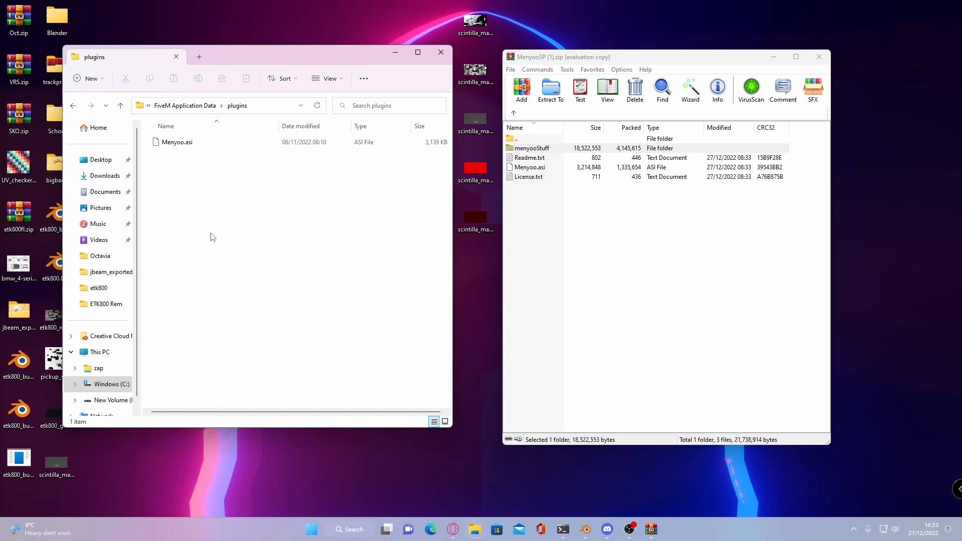
{"action": "left_click", "coordinate": [177, 142]}
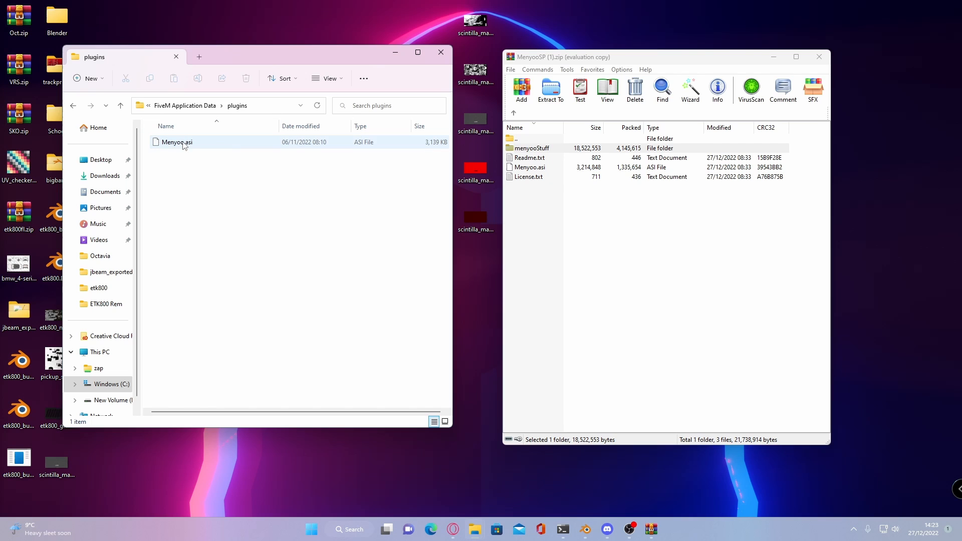
{"action": "left_click", "coordinate": [177, 141]}
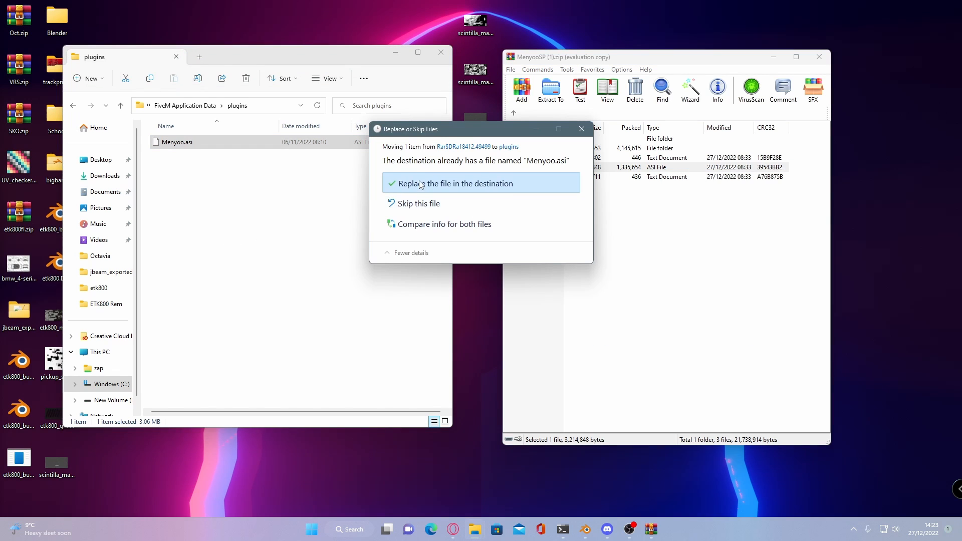
{"action": "left_click", "coordinate": [454, 182]}
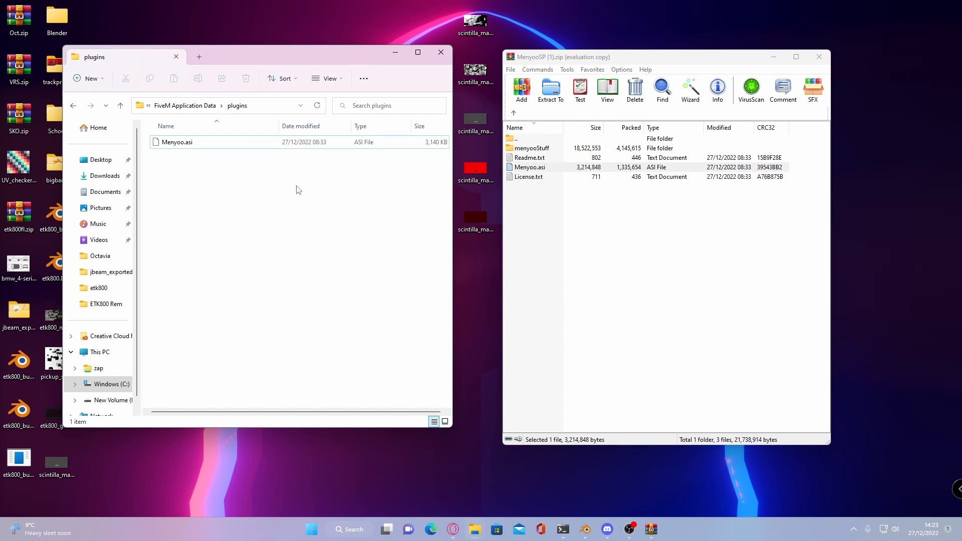
{"action": "mouse_move", "coordinate": [73, 105]}
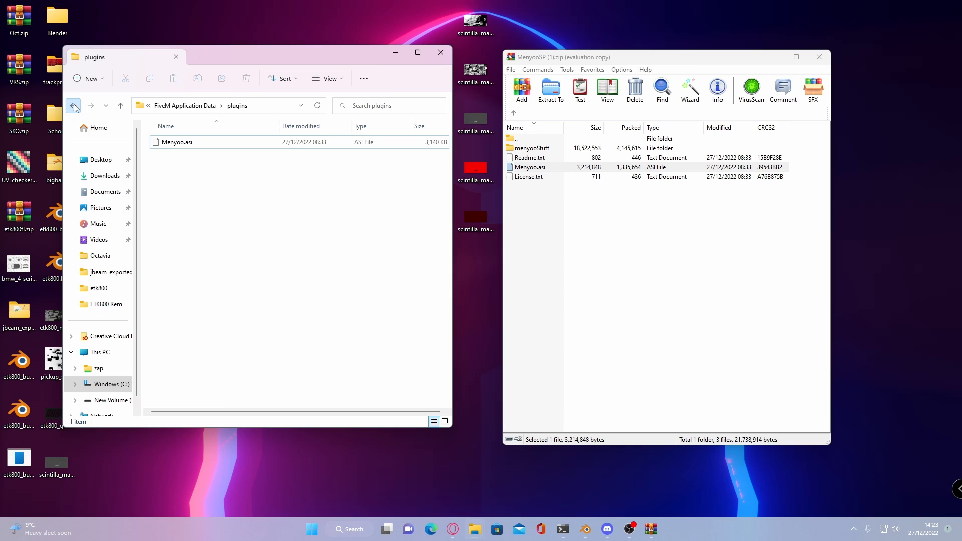
{"action": "left_click", "coordinate": [73, 105]}
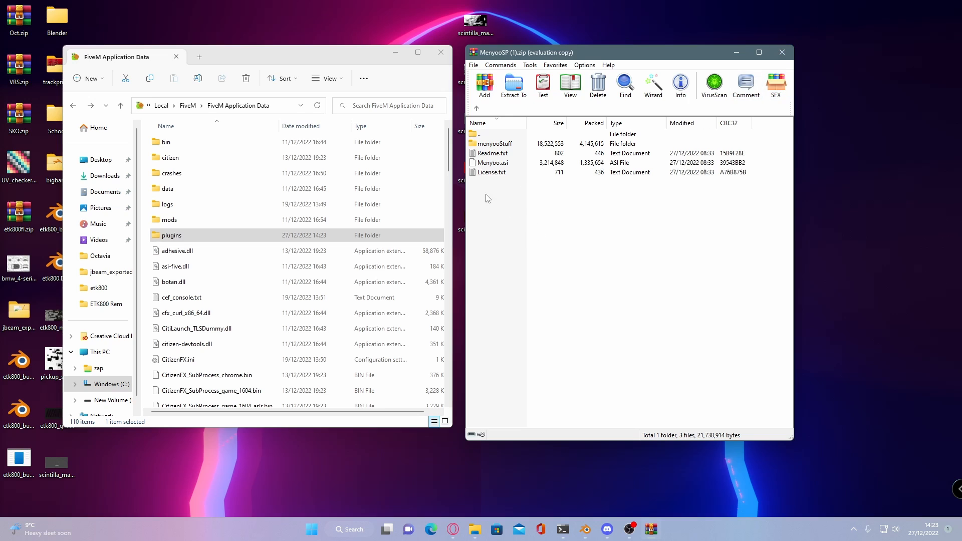
Step: Browse into the archive's menyooStuff folder and select menyooConfig.ini
{"action": "double_click", "coordinate": [495, 144]}
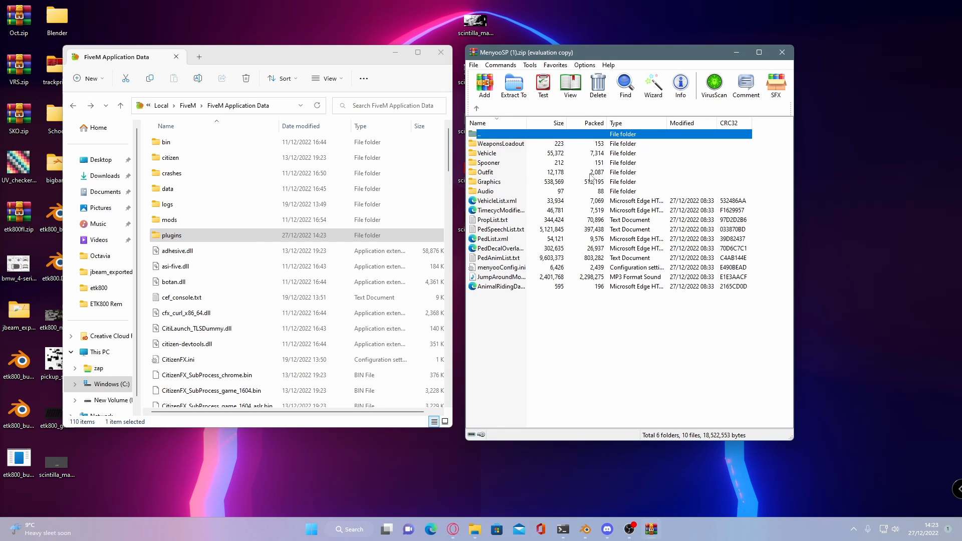
{"action": "mouse_move", "coordinate": [495, 144]}
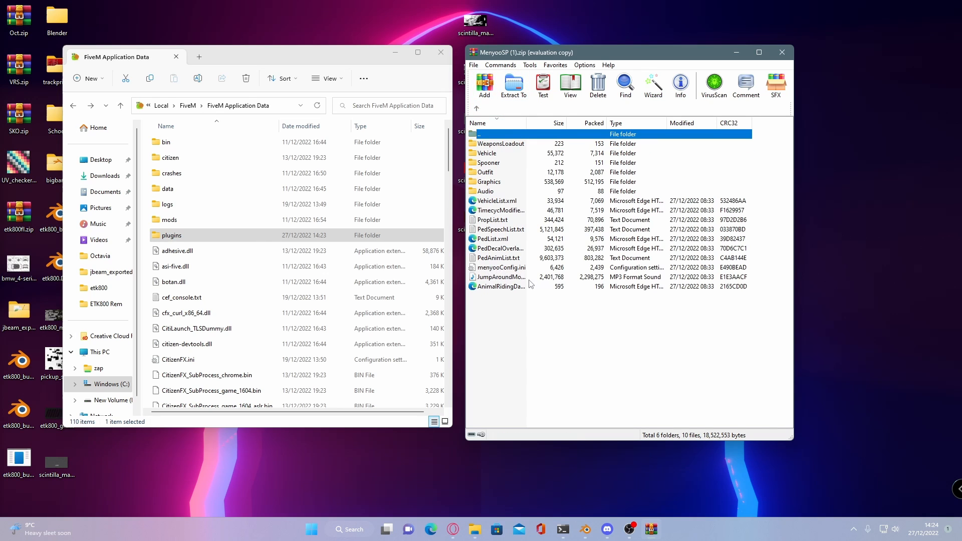
{"action": "left_click", "coordinate": [500, 266]}
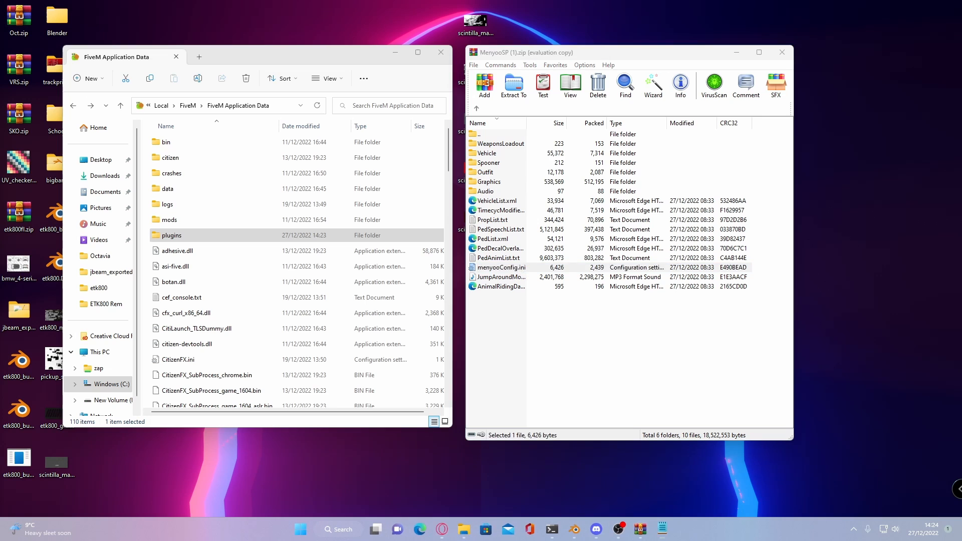
Step: View menyooConfig.ini in Notepad, then close Notepad and the WinRAR archive
{"action": "double_click", "coordinate": [502, 267]}
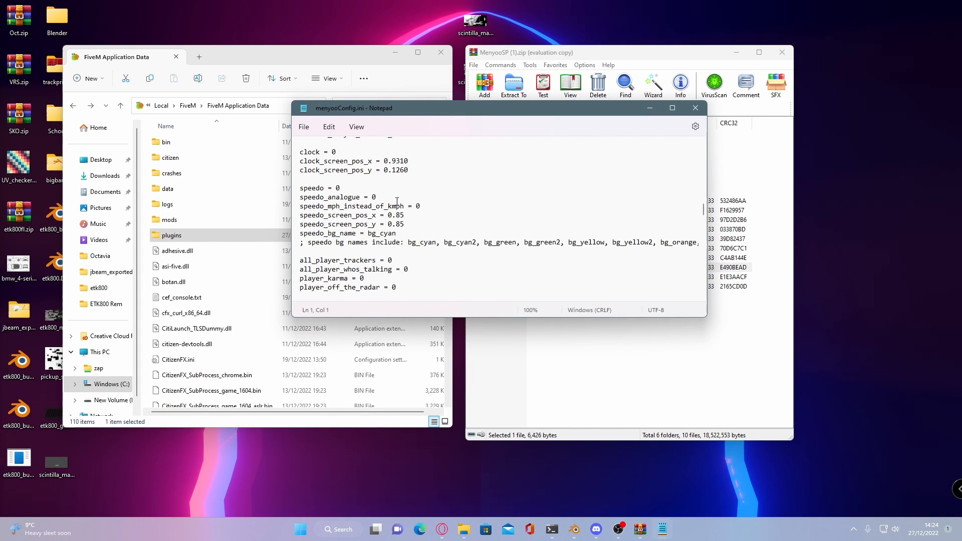
{"action": "scroll", "scroll_direction": "down", "scroll_amount": 3}
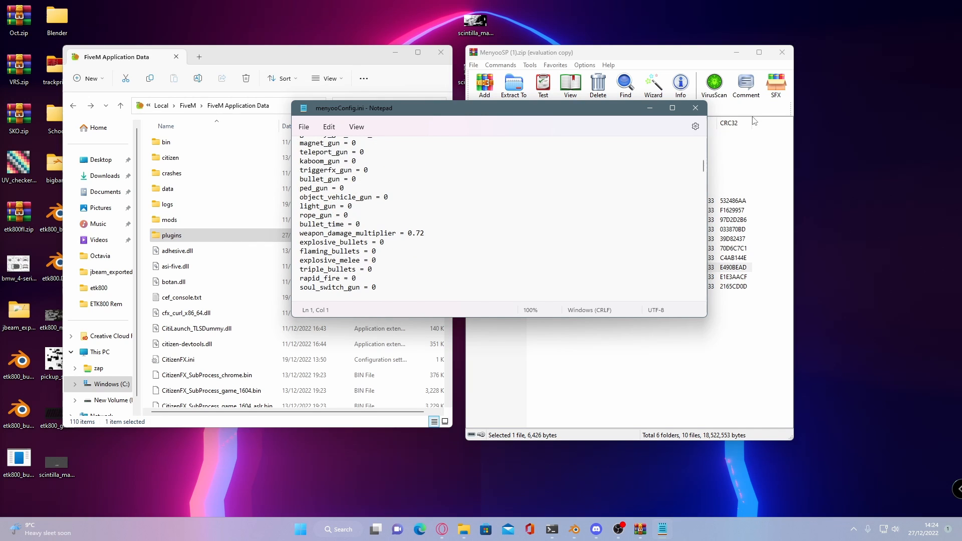
{"action": "left_click", "coordinate": [693, 107]}
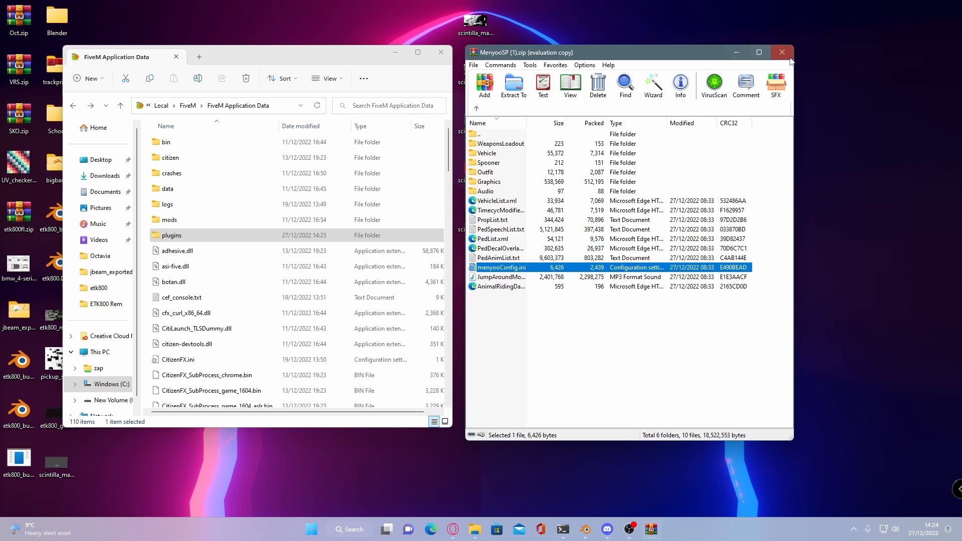
{"action": "left_click", "coordinate": [780, 52]}
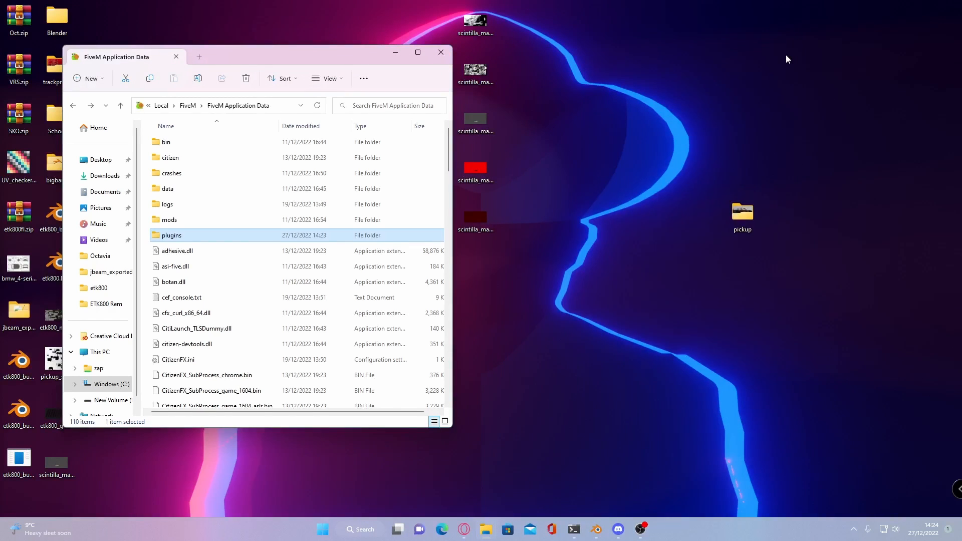